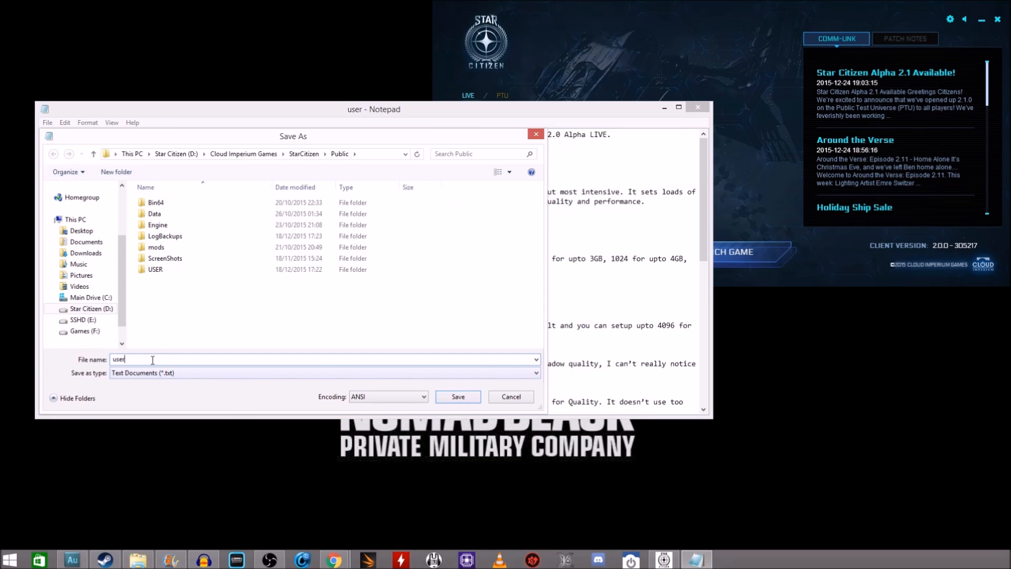
- Save the settings as user.cfg in Cloud Imperium Games\StarCitizen\Public
text(.cfg)
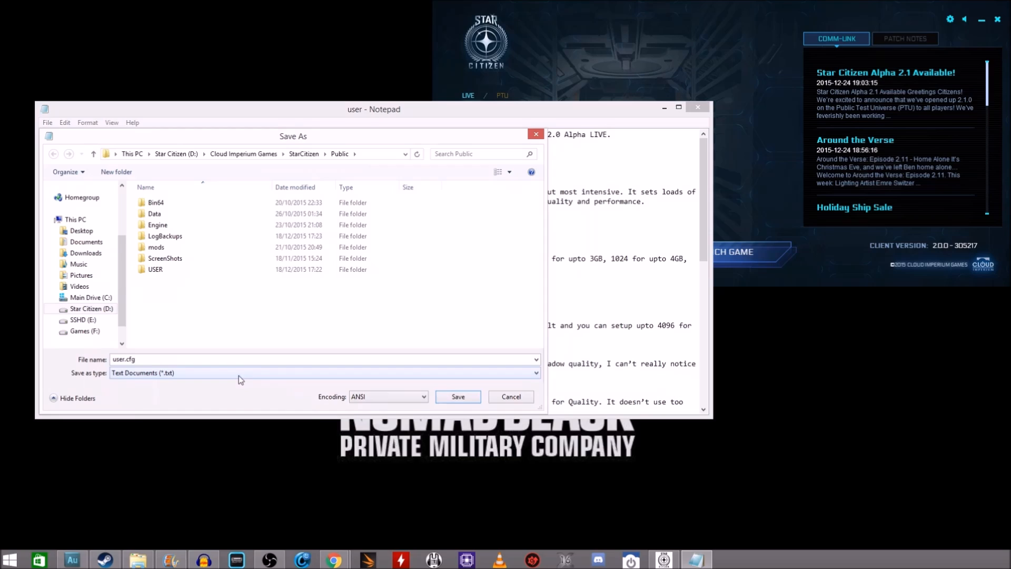
click(458, 397)
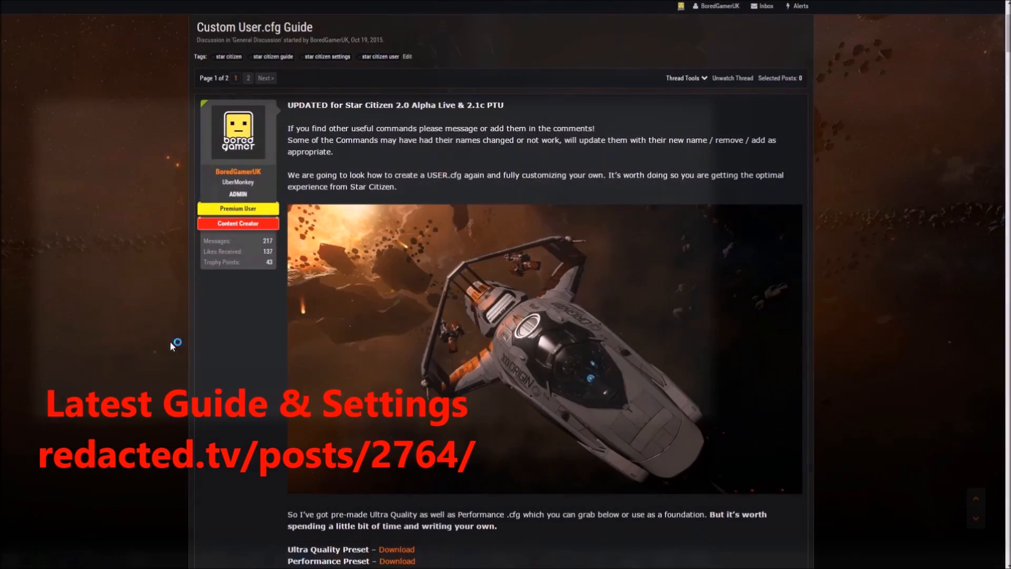
- Scroll the Custom User.cfg Guide past the blur, FOV, resolution and tessellation settings
scroll(down, 3)
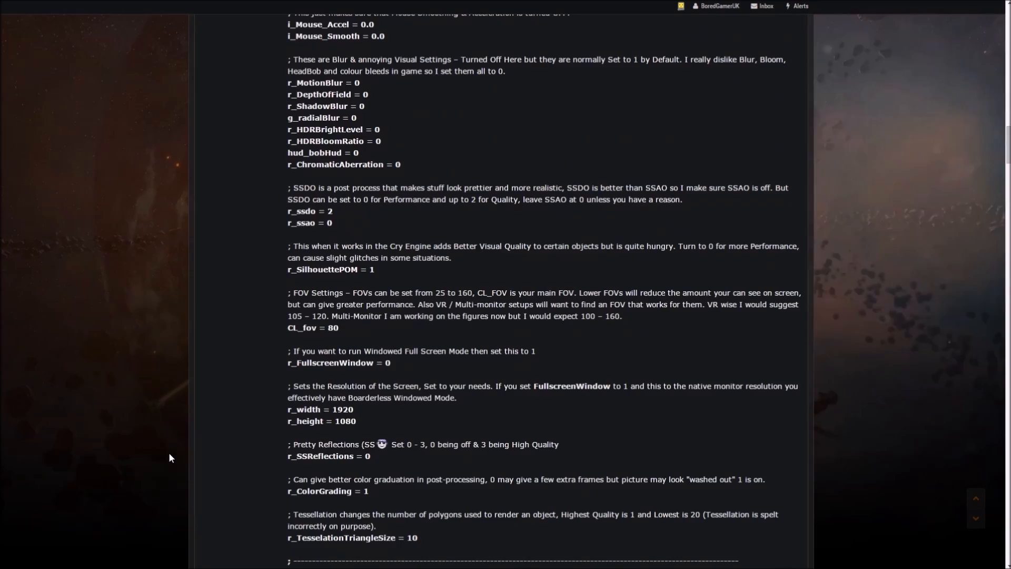
scroll(down, 3)
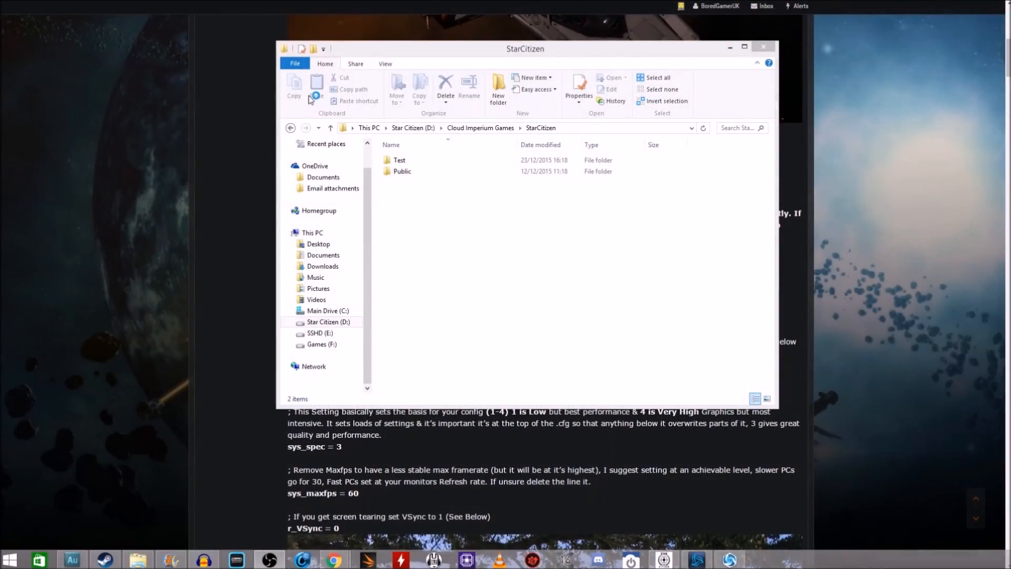
- Move the StarCitizen folder window aside and browse into its Test folder
drag(525, 49, 335, 71)
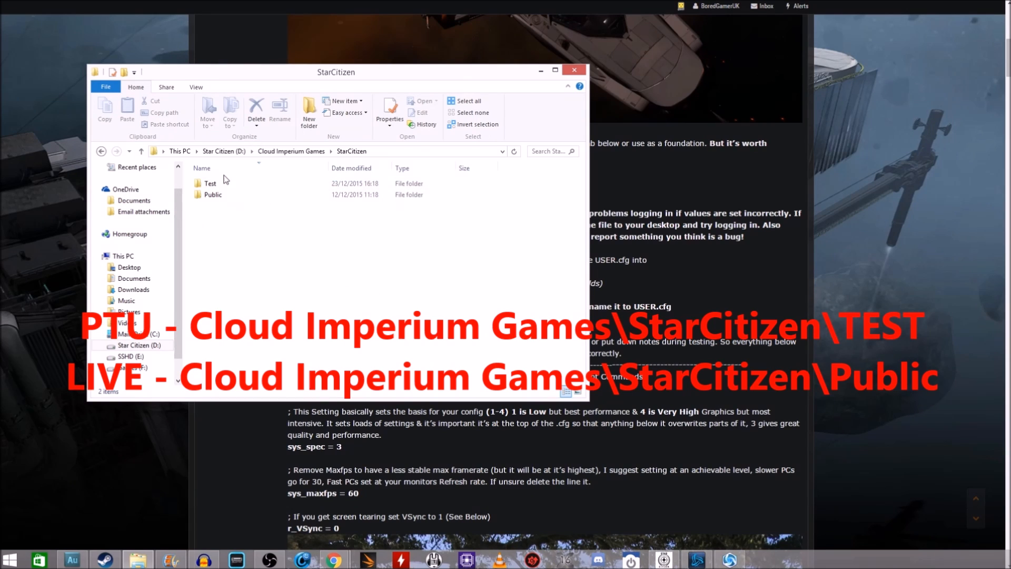
double_click(210, 183)
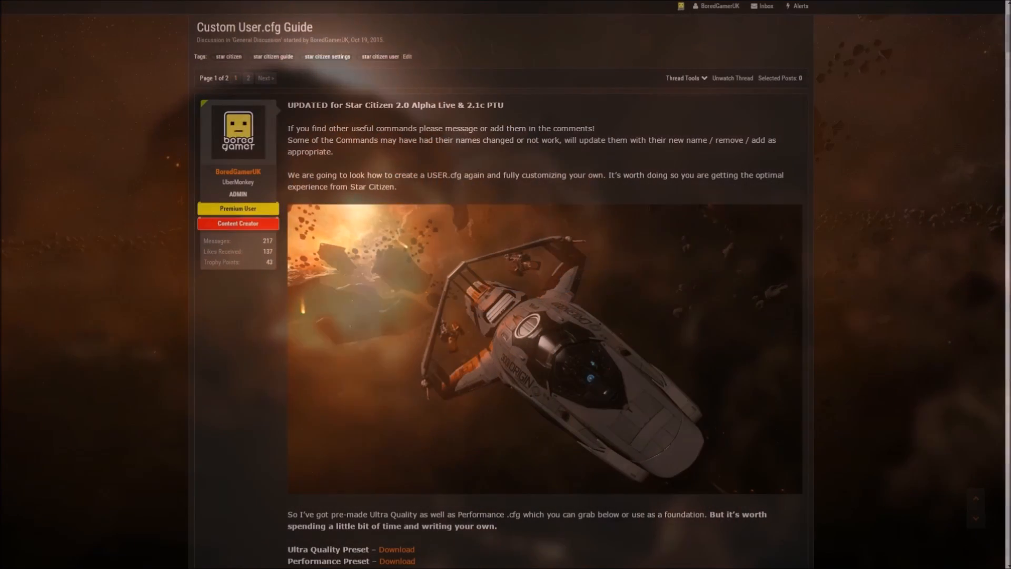
- Scroll the guide down to the CPU, multi-GPU and physics settings, then back up slightly
scroll(down, 3)
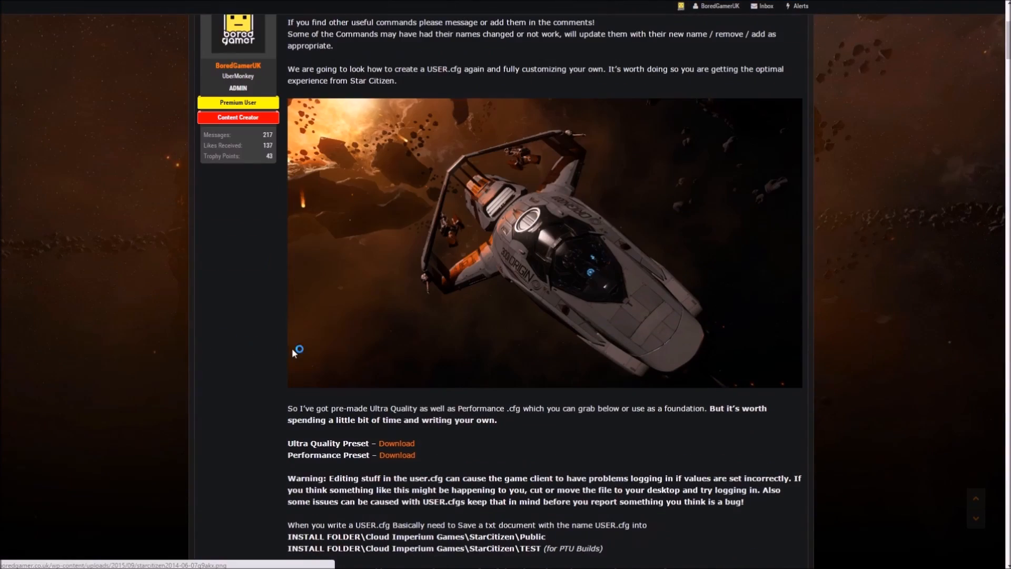
scroll(down, 3)
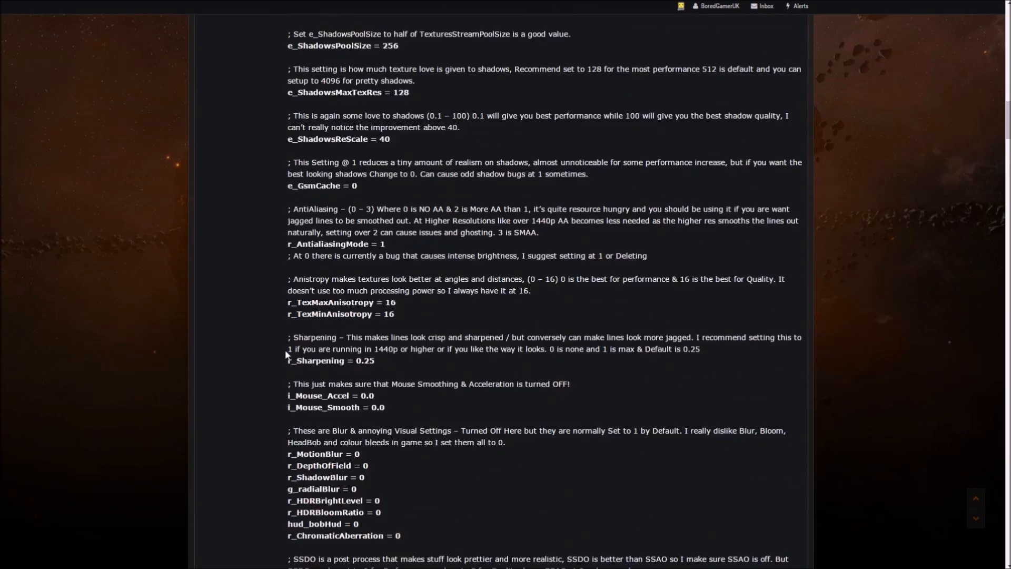
scroll(down, 3)
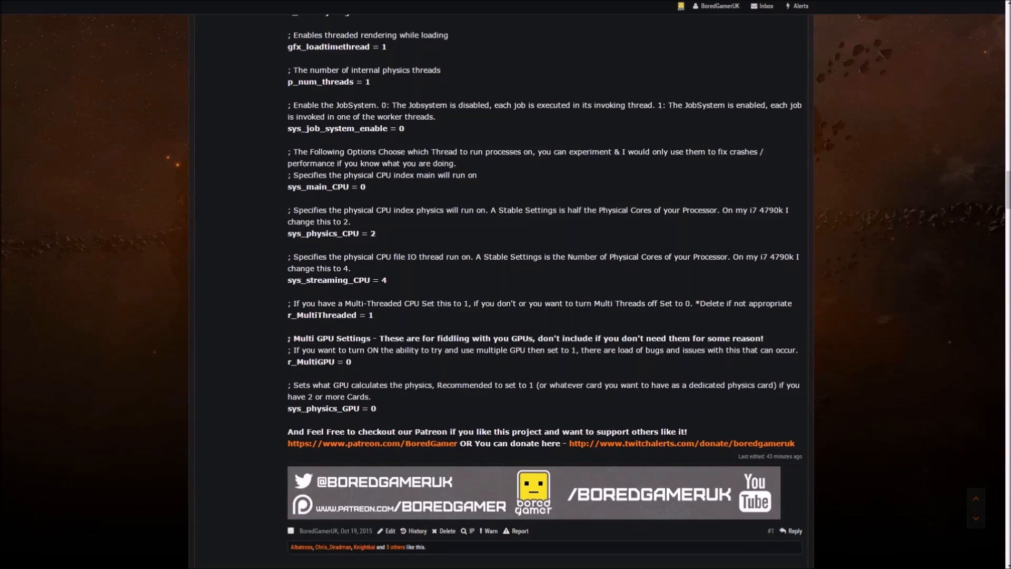
scroll(up, 3)
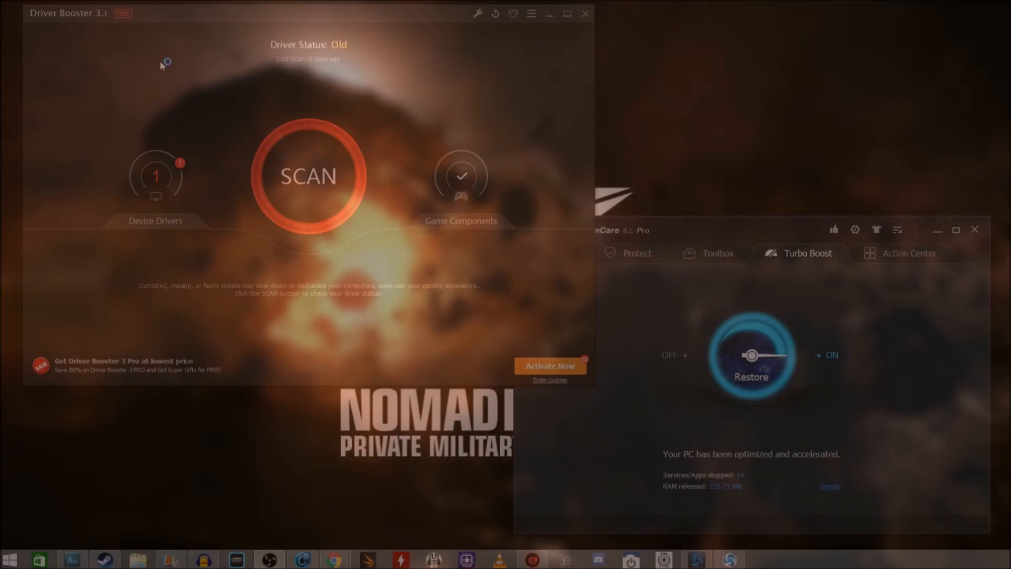
- Run a Driver Booster scan finding one outdated System devices driver, then switch to Advanced SystemCare
click(308, 176)
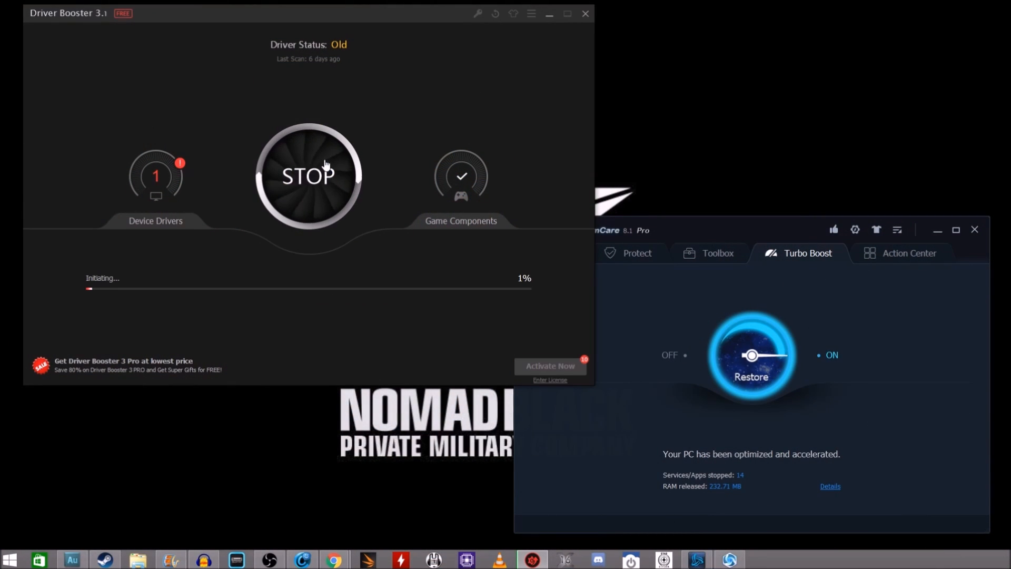
mouse_move(206, 85)
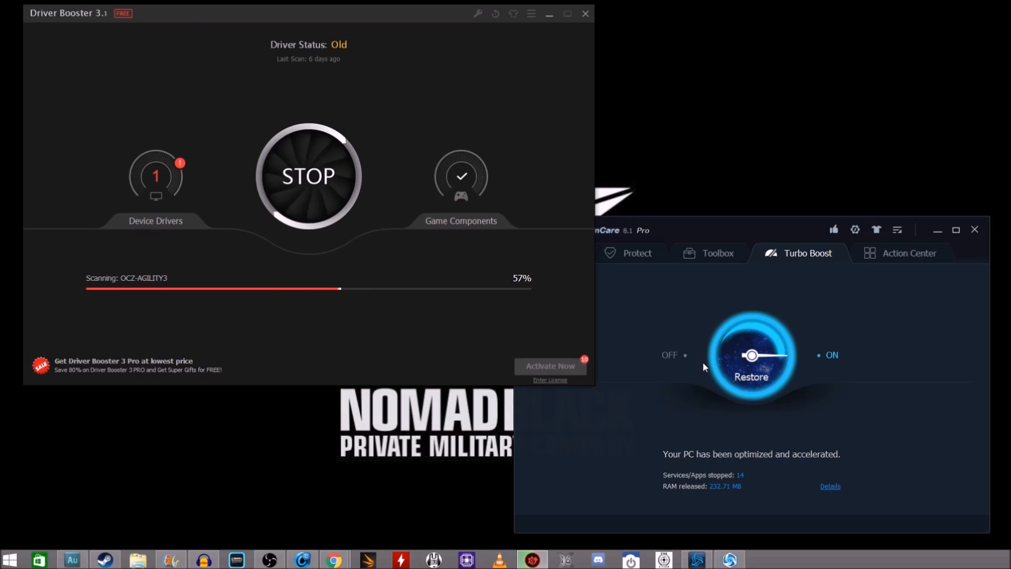
mouse_move(713, 339)
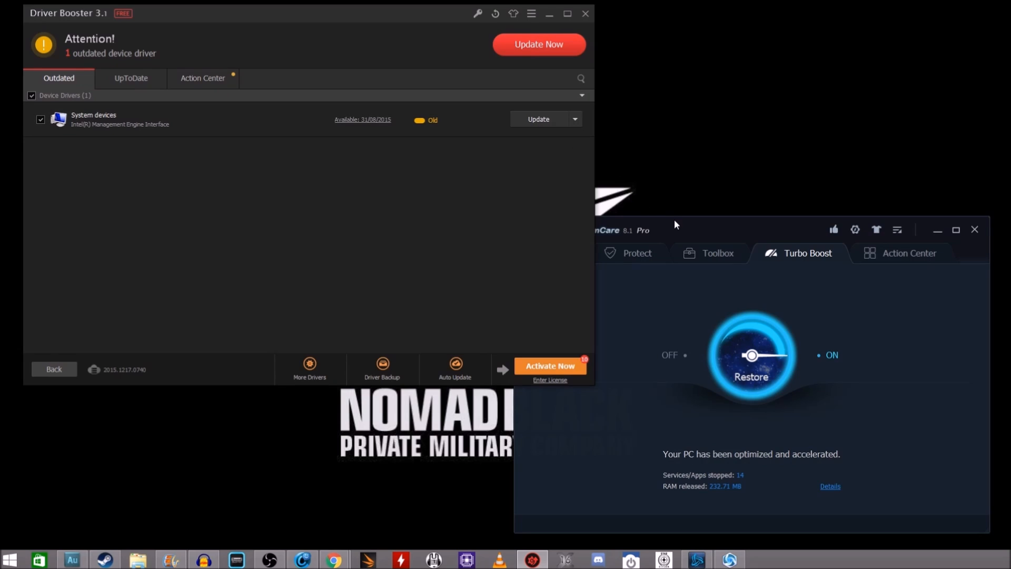
click(562, 252)
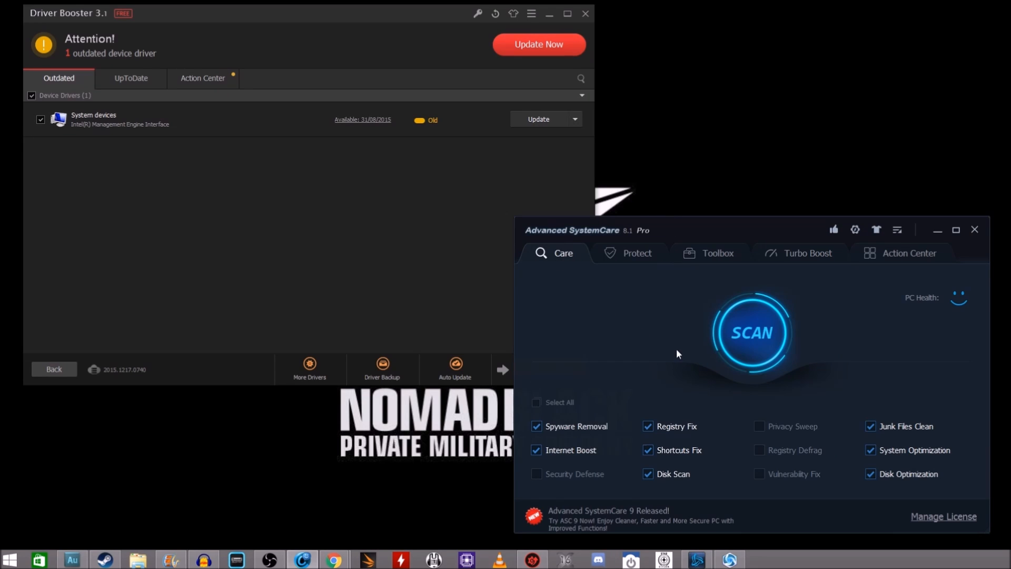
- Show Turbo Boost on with 14 services stopped and 232.71 MB of RAM released
click(806, 253)
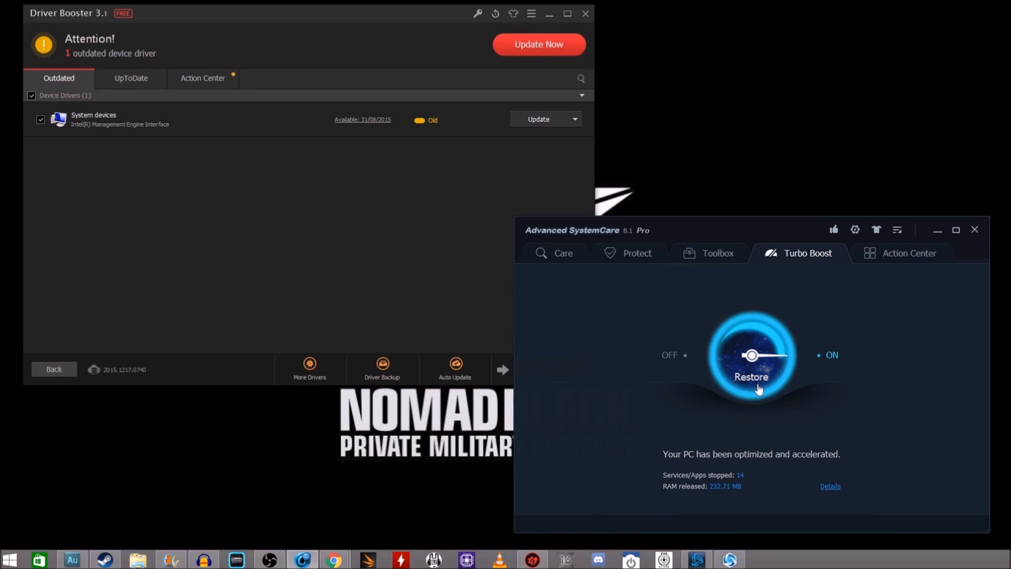
mouse_move(767, 476)
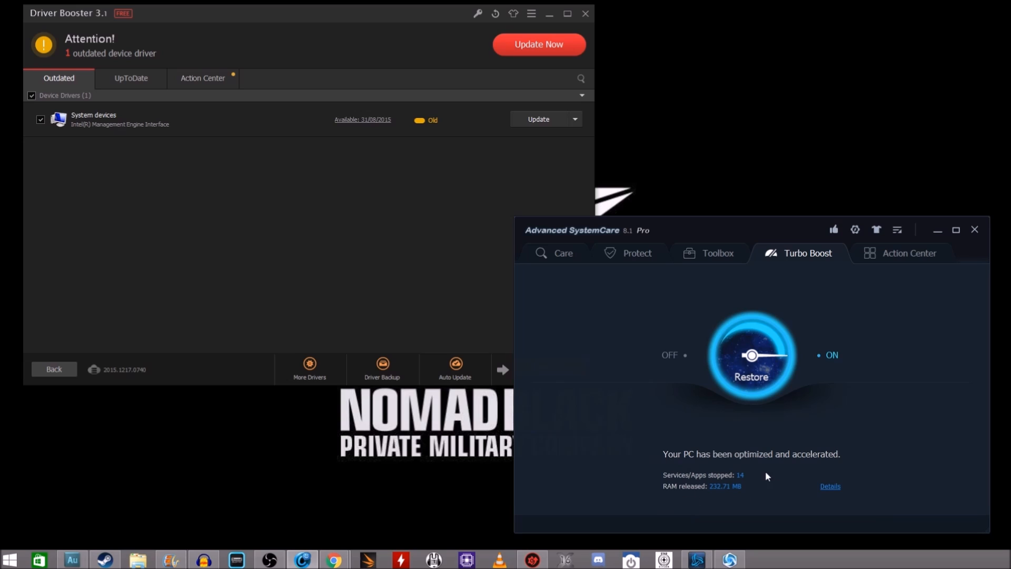